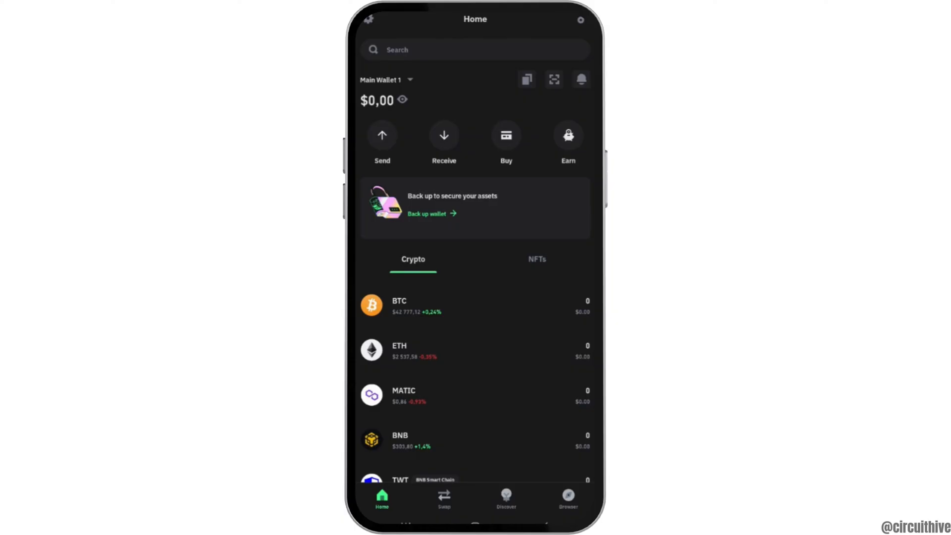
- Open Trust Wallet's settings menu from the Home screen gear icon
{"action": "left_click", "coordinate": [579, 20]}
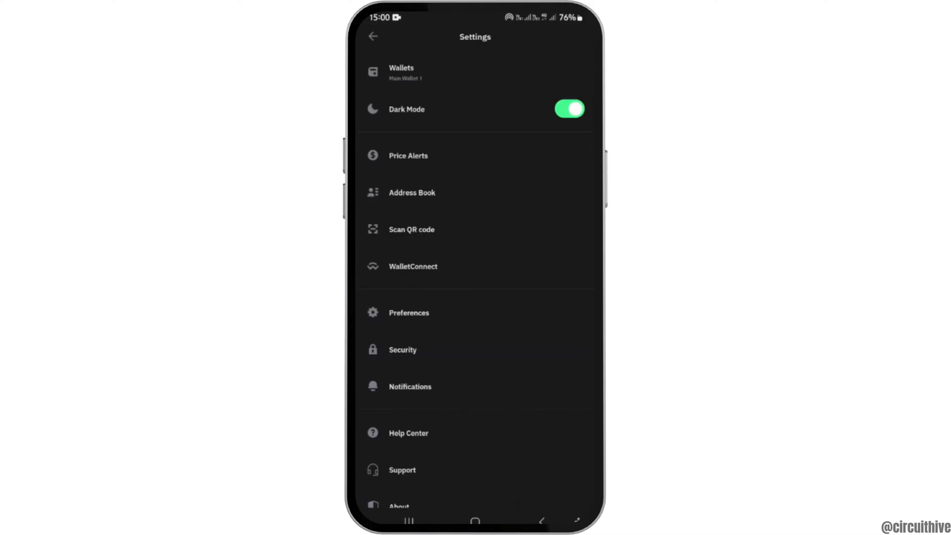
- Choose Support in Settings to reach the 'Submit a ticket' chat page
{"action": "left_click", "coordinate": [402, 470]}
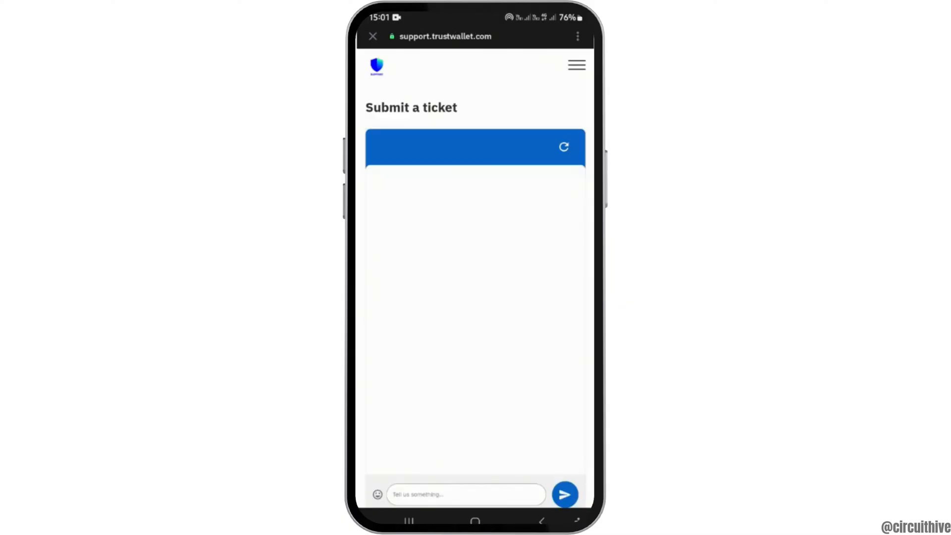